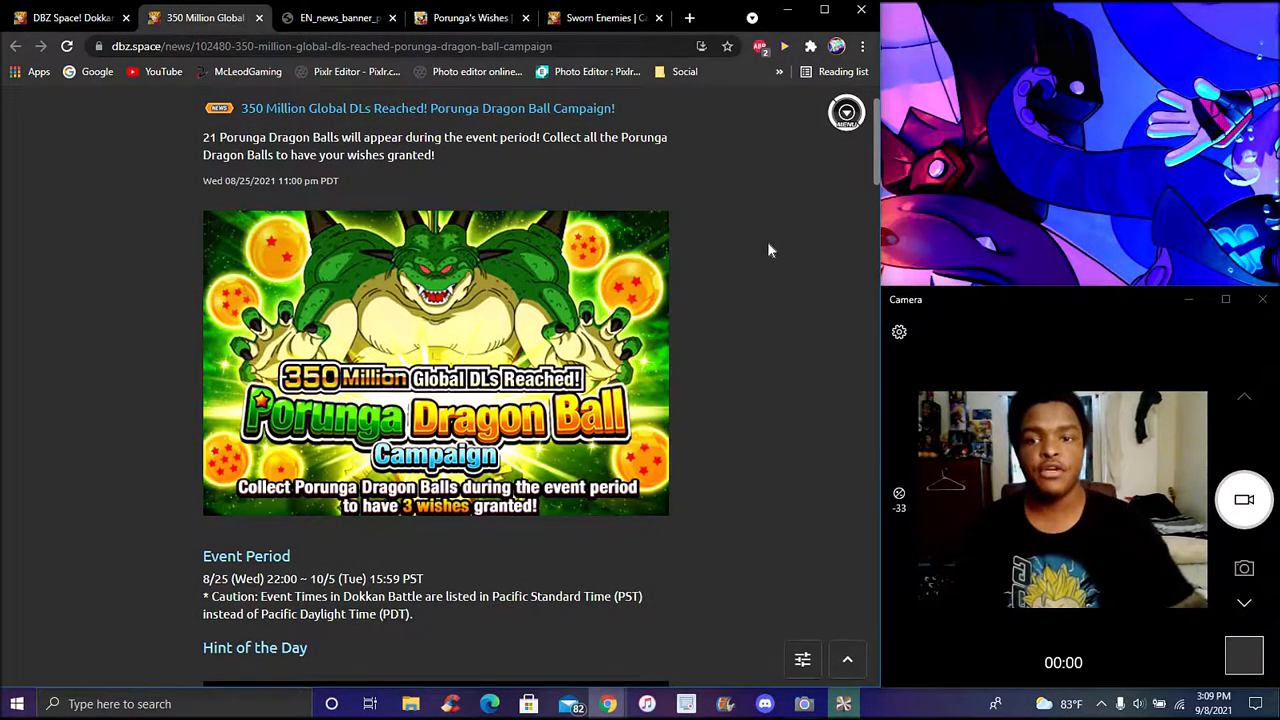
mouse_move(748, 291)
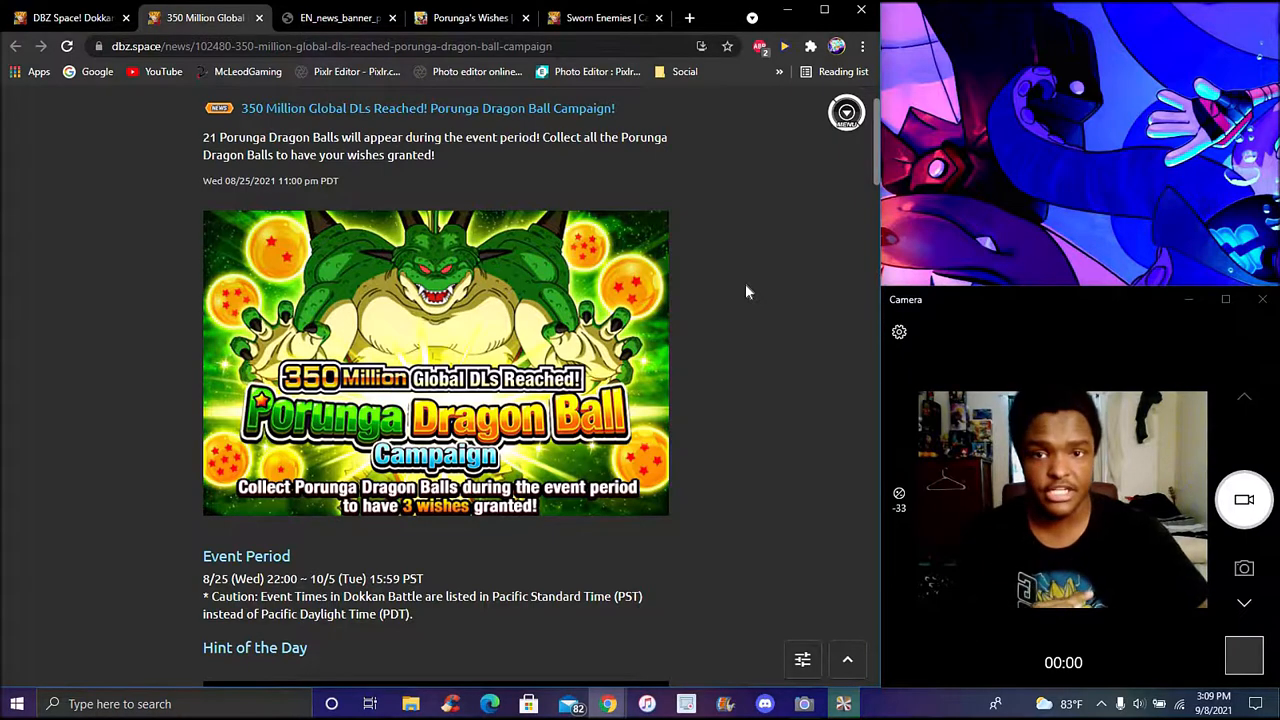
mouse_move(789, 347)
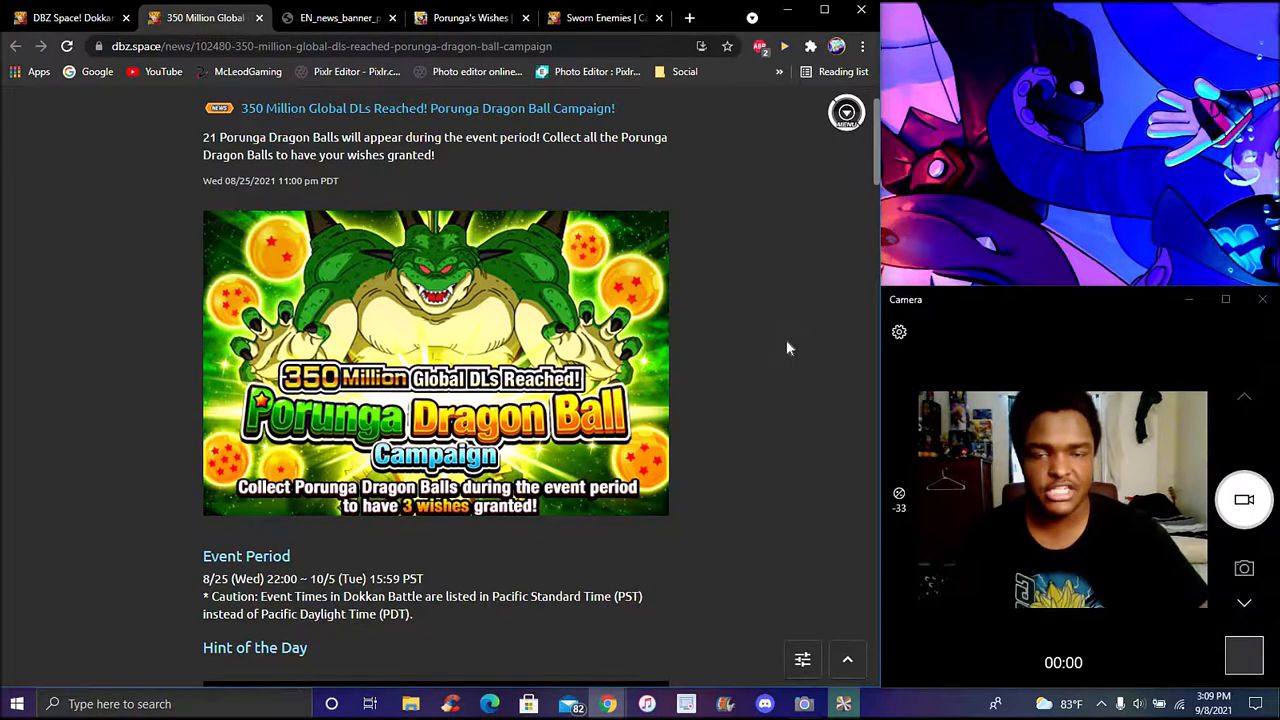
- Read the Porunga Dragon Ball campaign news and wish rewards banner, then open Sworn Enemies cards
scroll("down", 3)
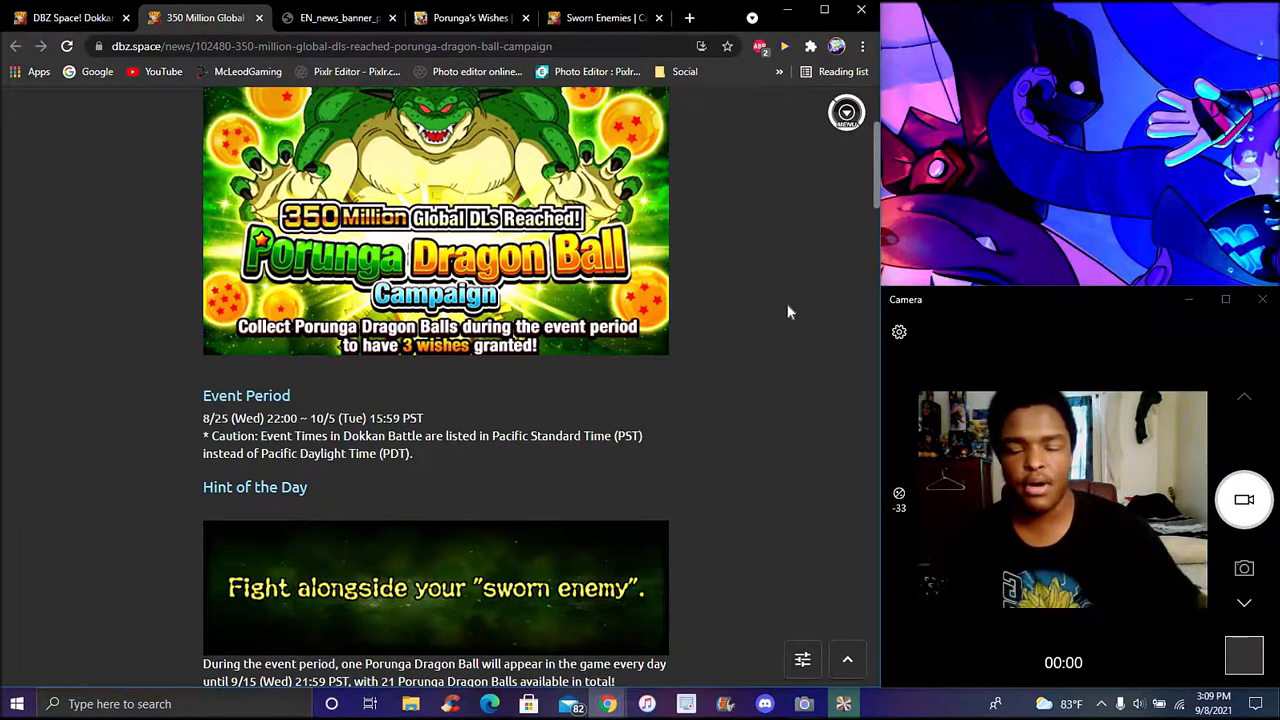
mouse_move(796, 283)
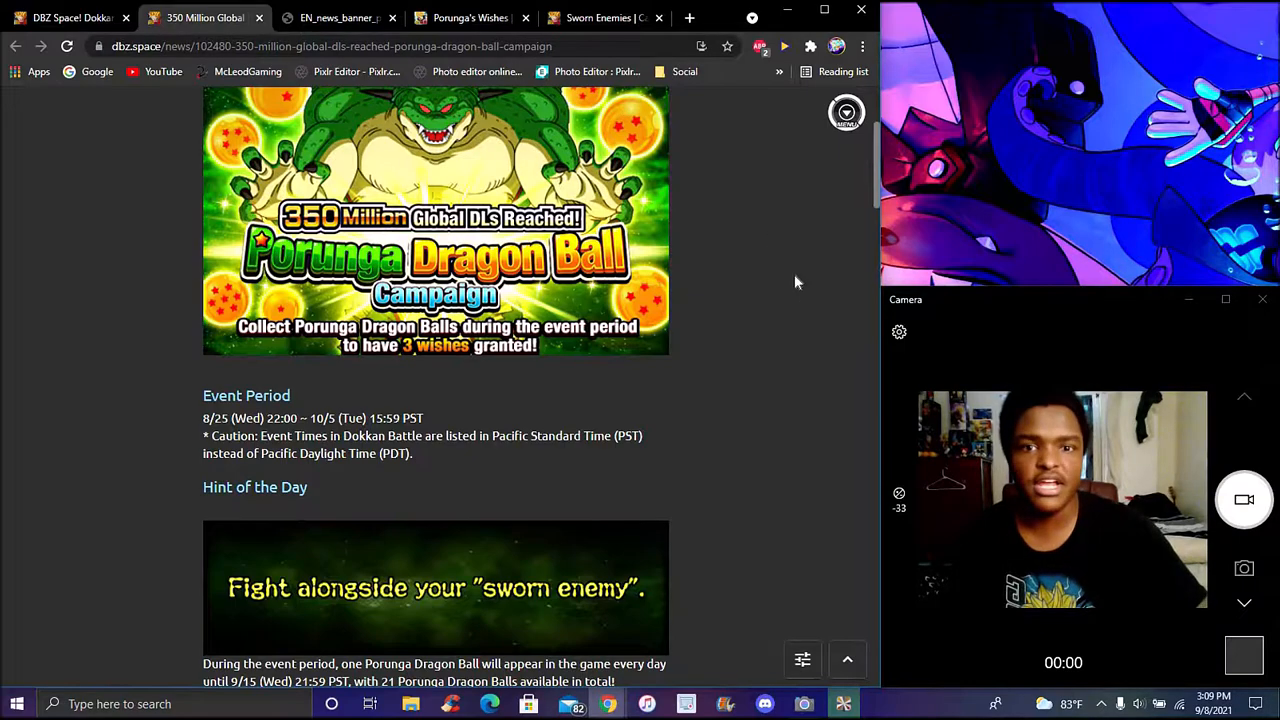
mouse_move(758, 310)
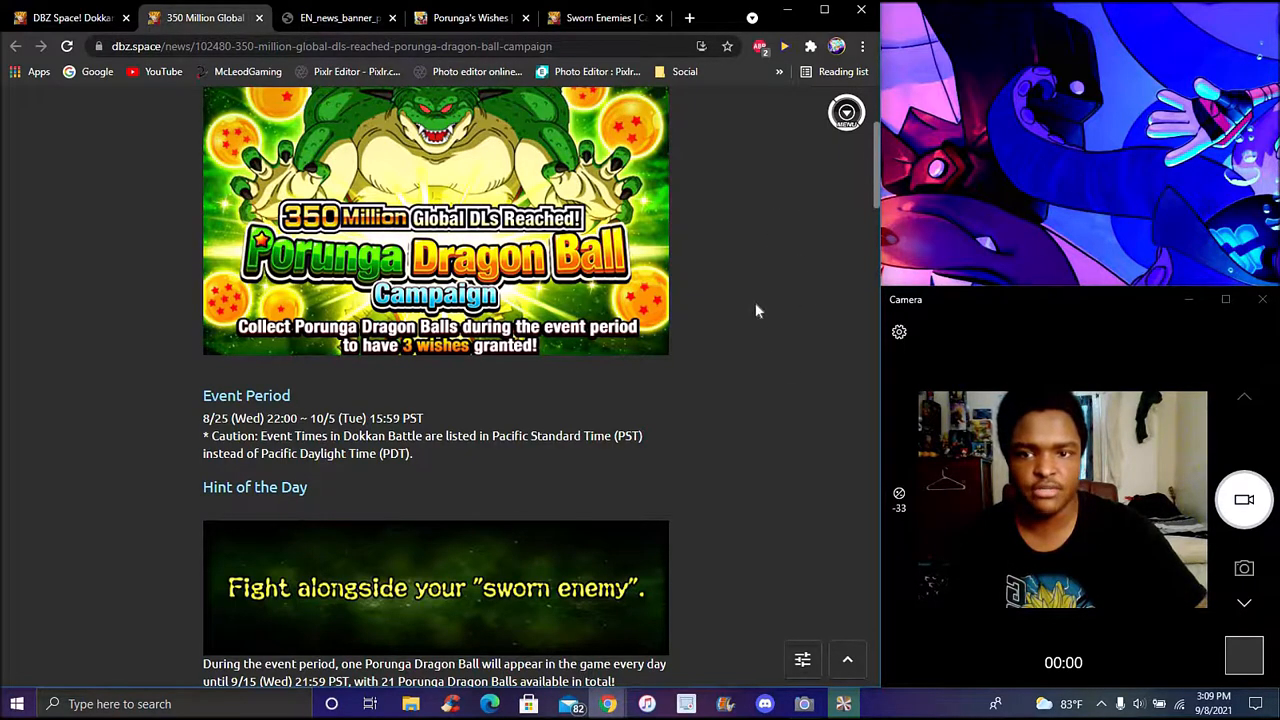
scroll("down", 3)
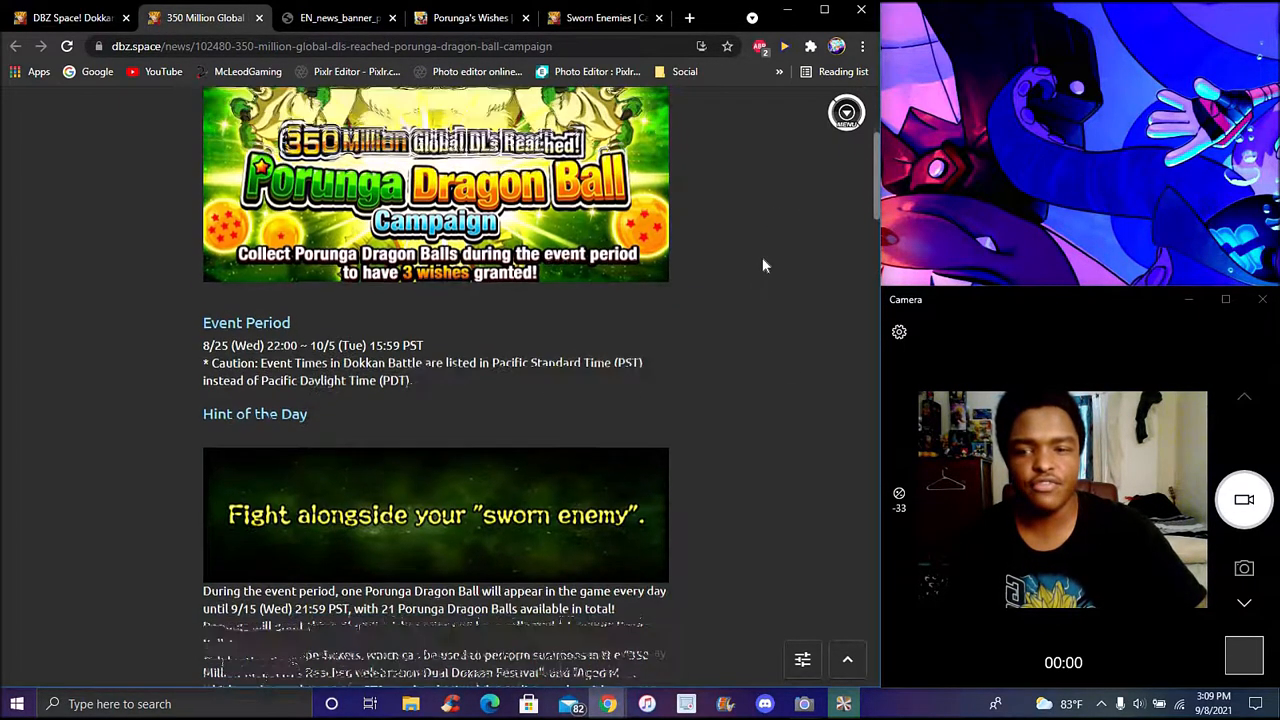
scroll("up", 3)
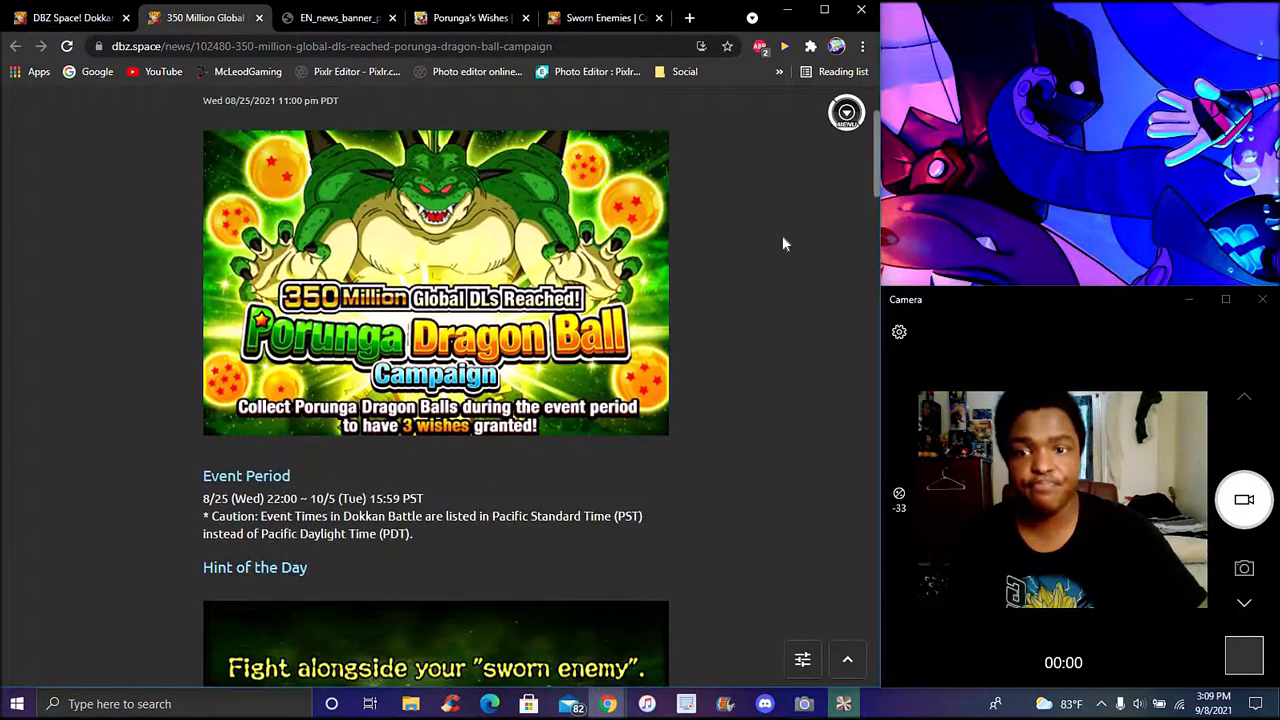
left_click(355, 18)
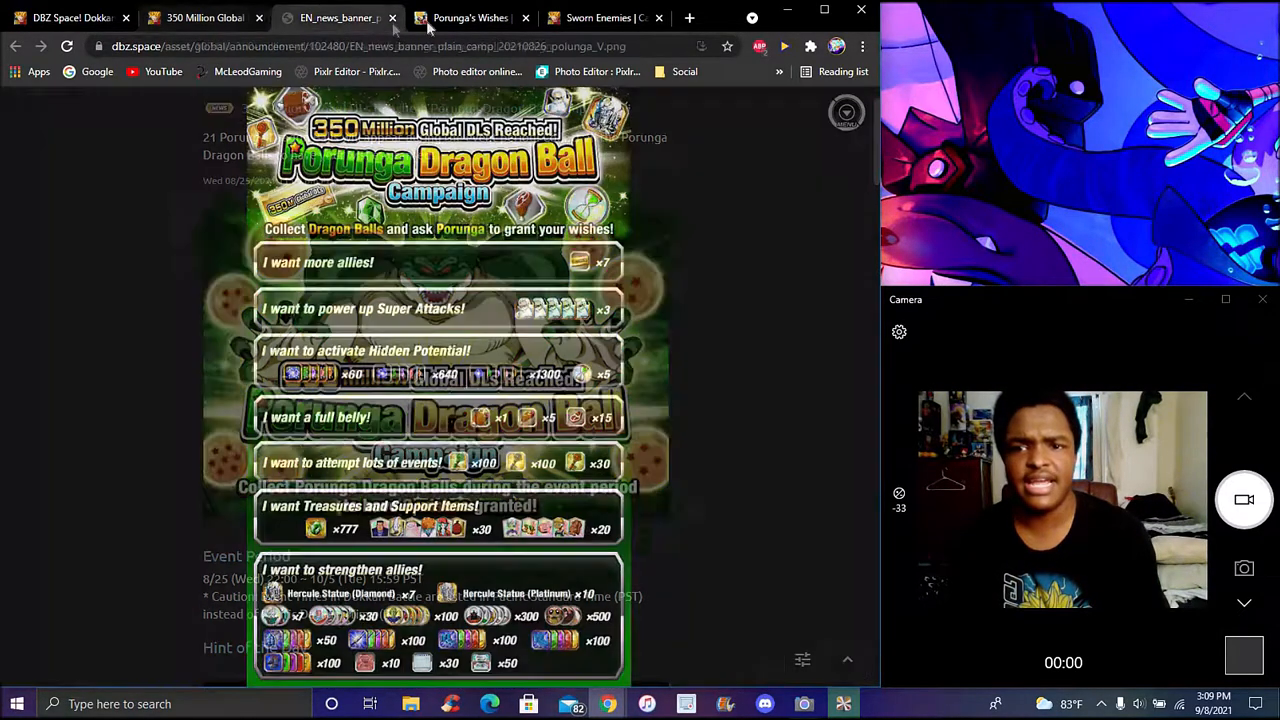
left_click(465, 17)
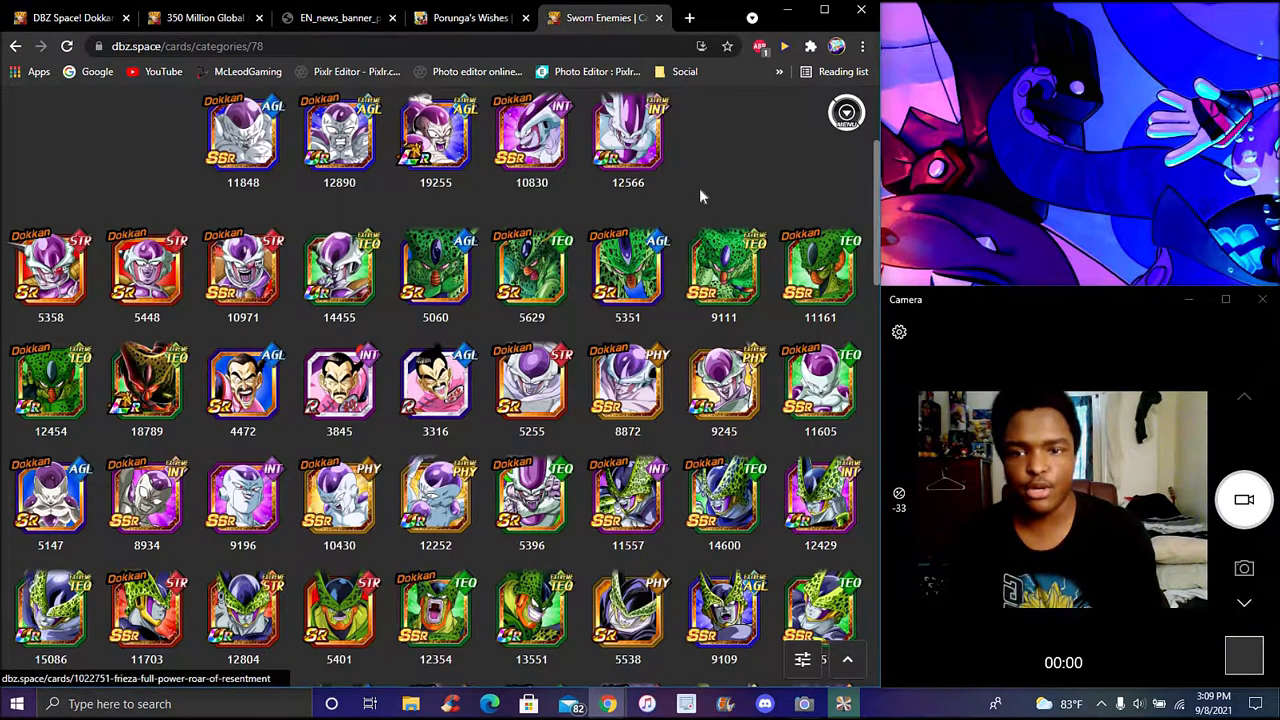
- Browse the Sworn Enemies card list, glance at the wish banner, and return to the campaign news
scroll("down", 3)
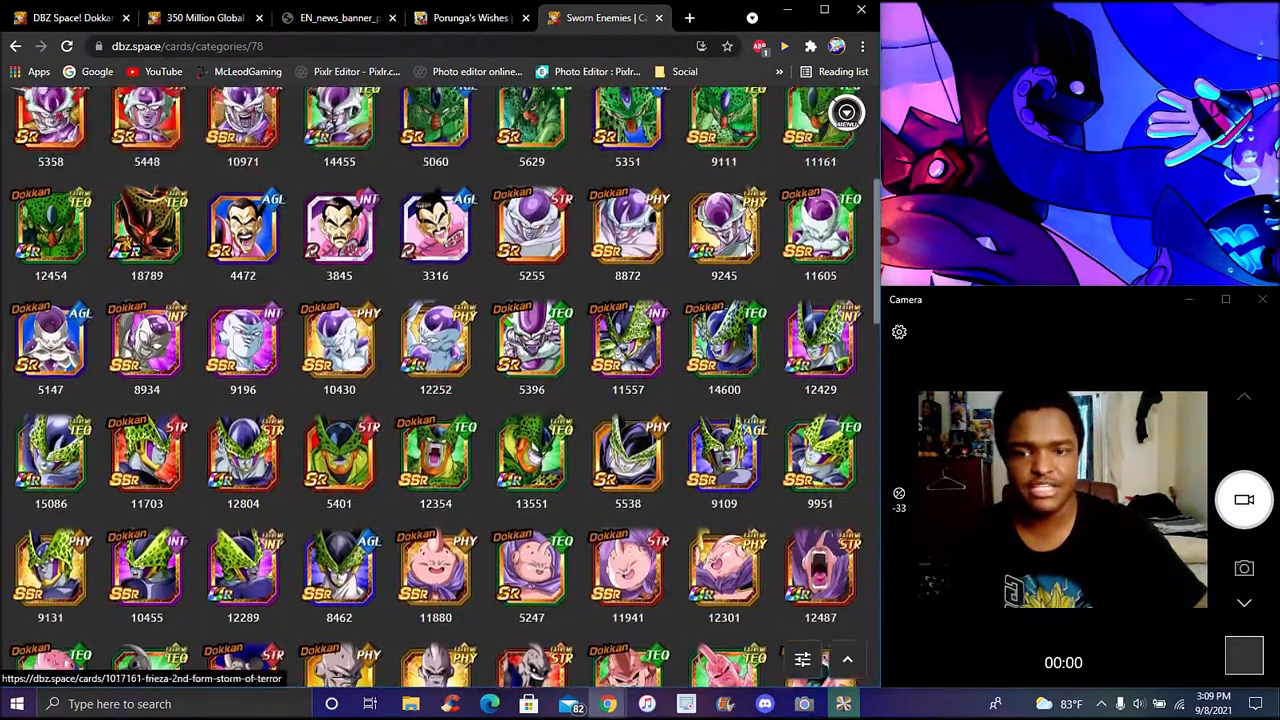
scroll("down", 3)
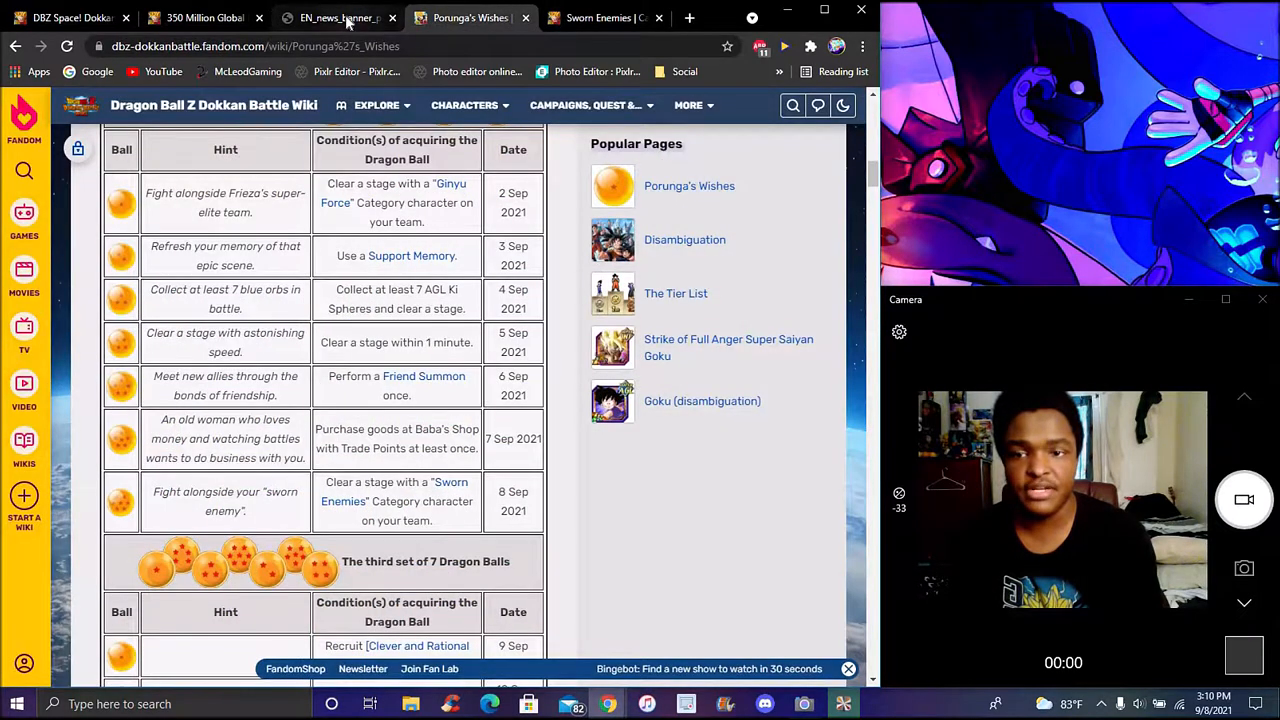
left_click(210, 18)
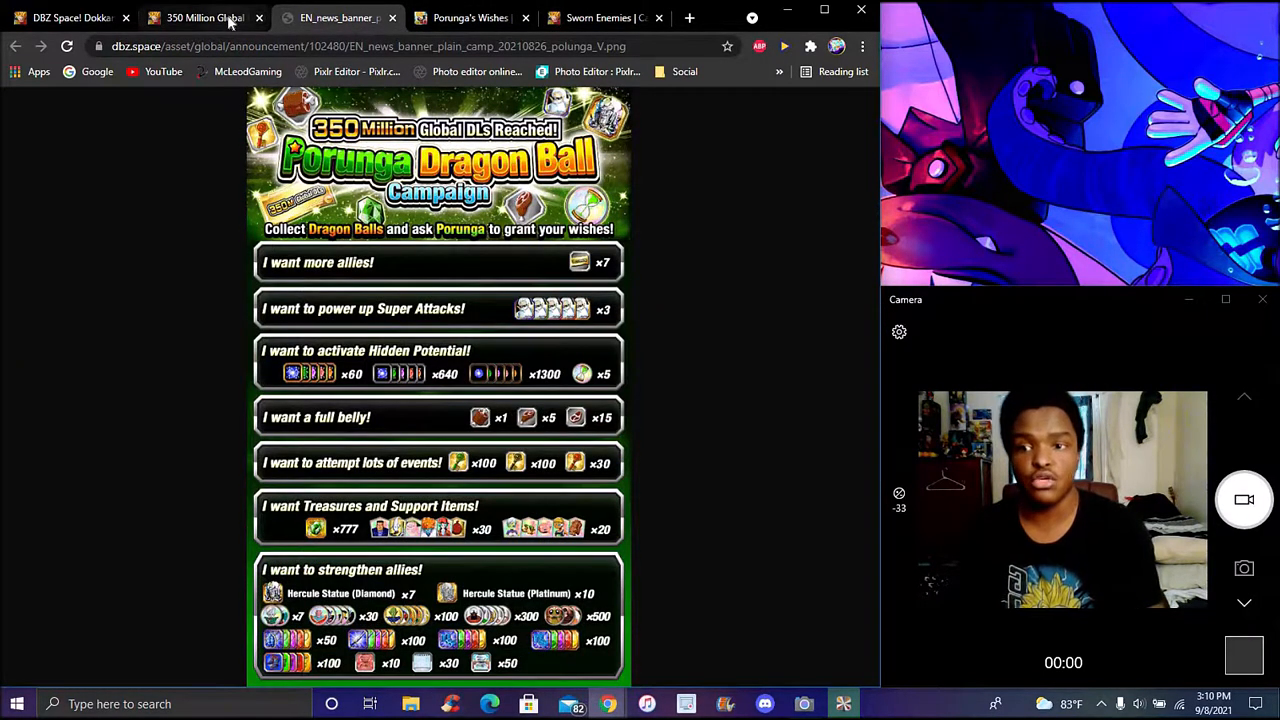
left_click(200, 18)
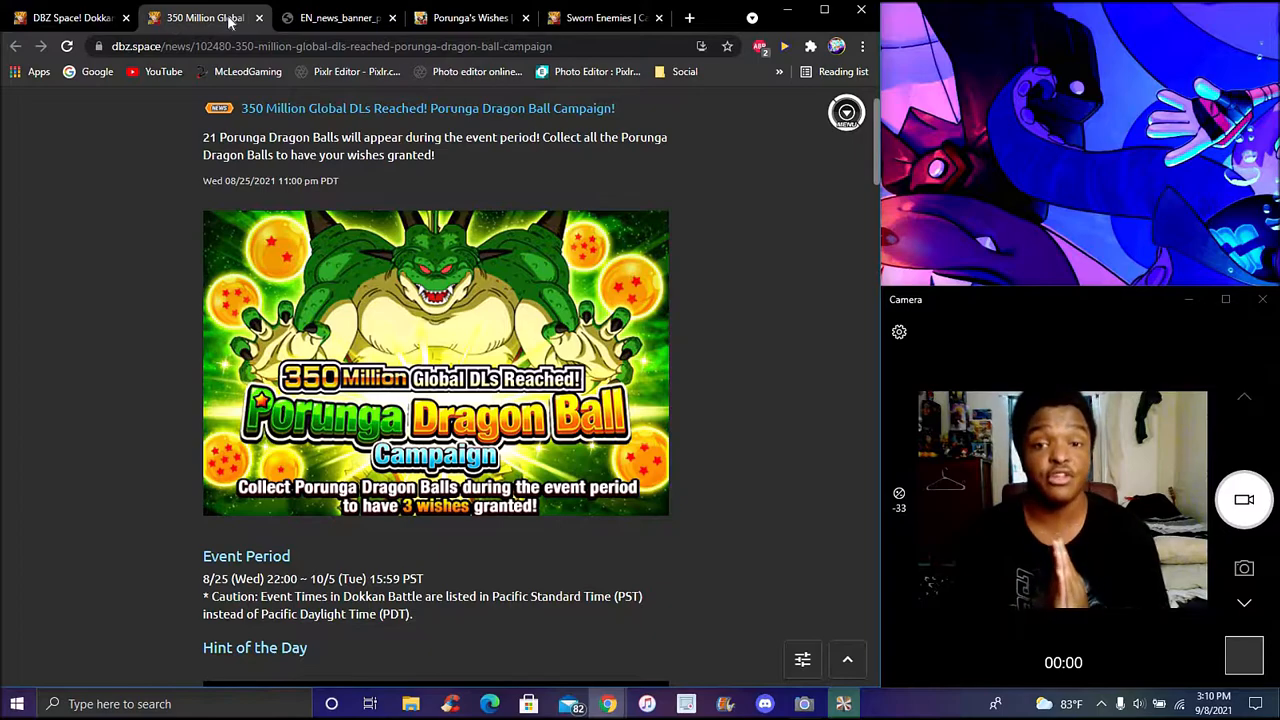